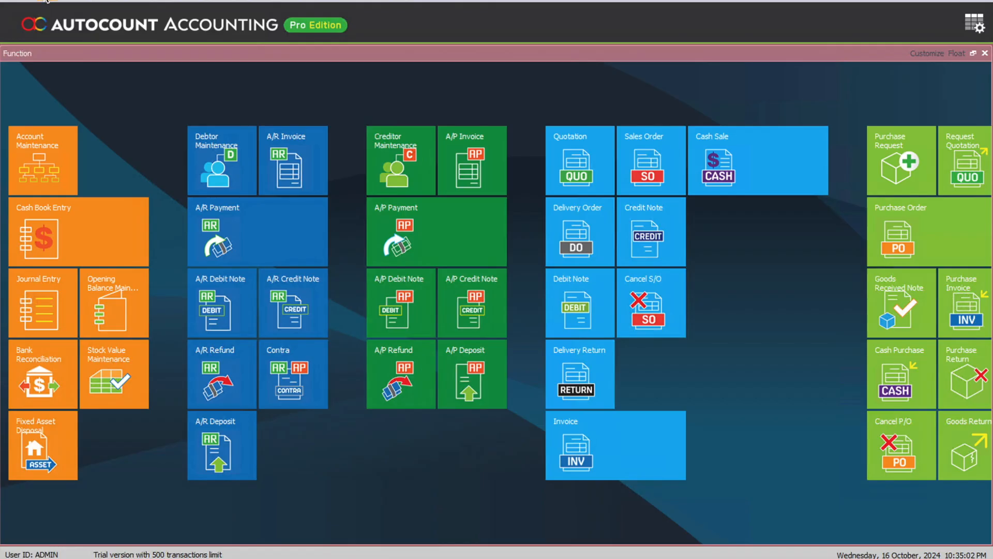
{"action": "left_click", "coordinate": [51, 3]}
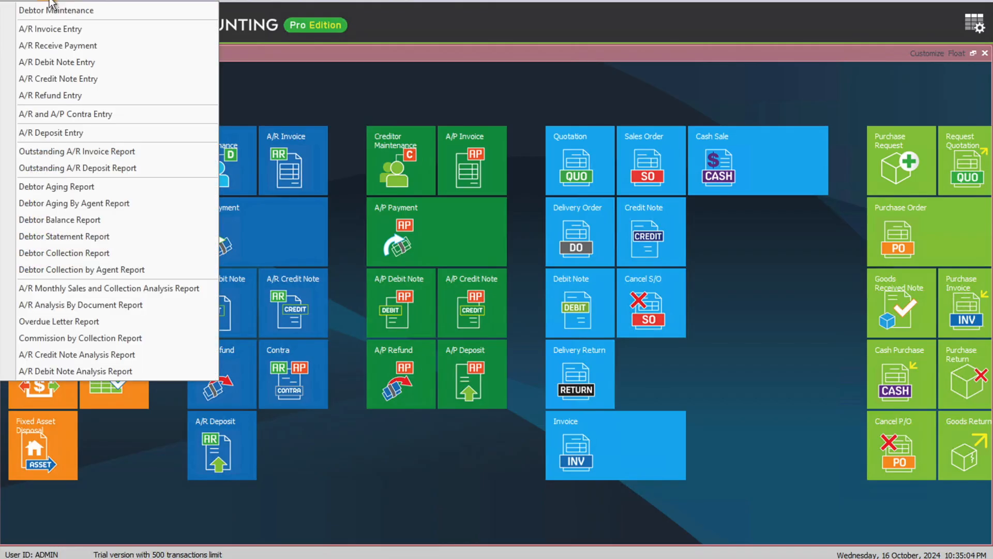
{"action": "left_click", "coordinate": [56, 10]}
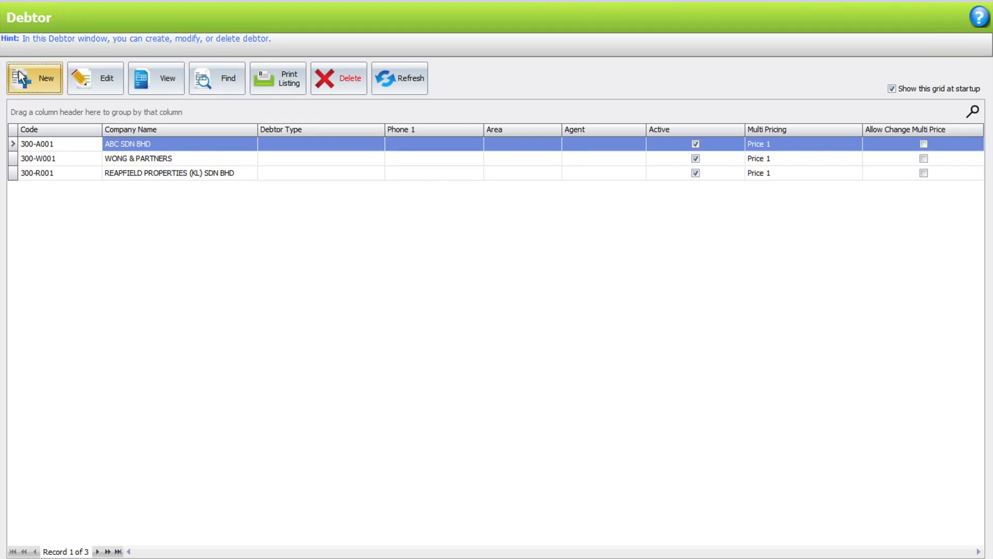
{"action": "left_click", "coordinate": [34, 78]}
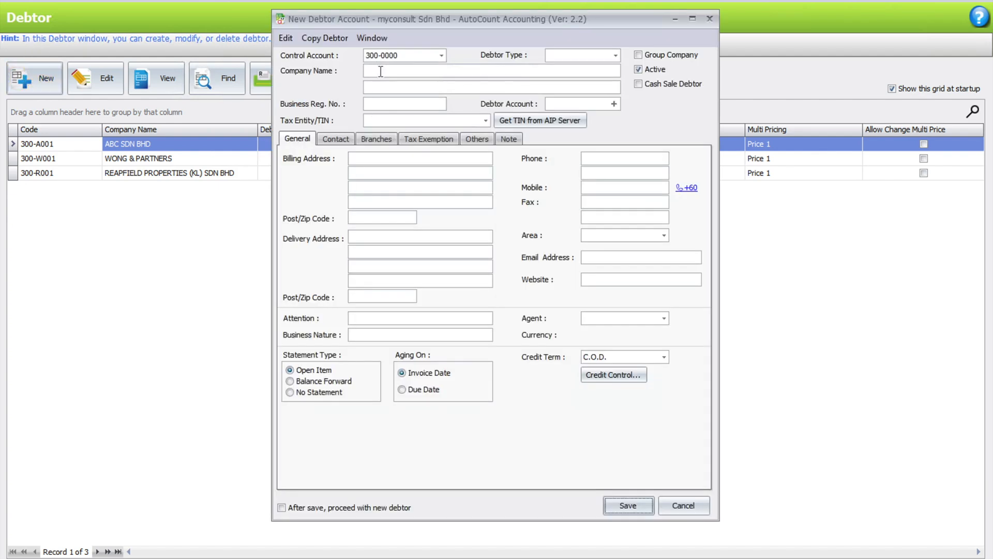
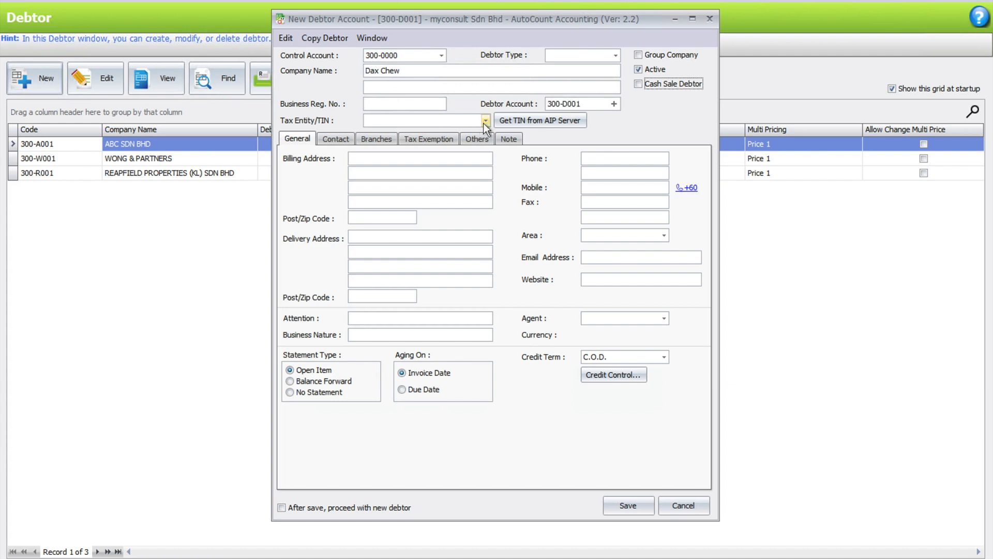
{"action": "left_click", "coordinate": [485, 121]}
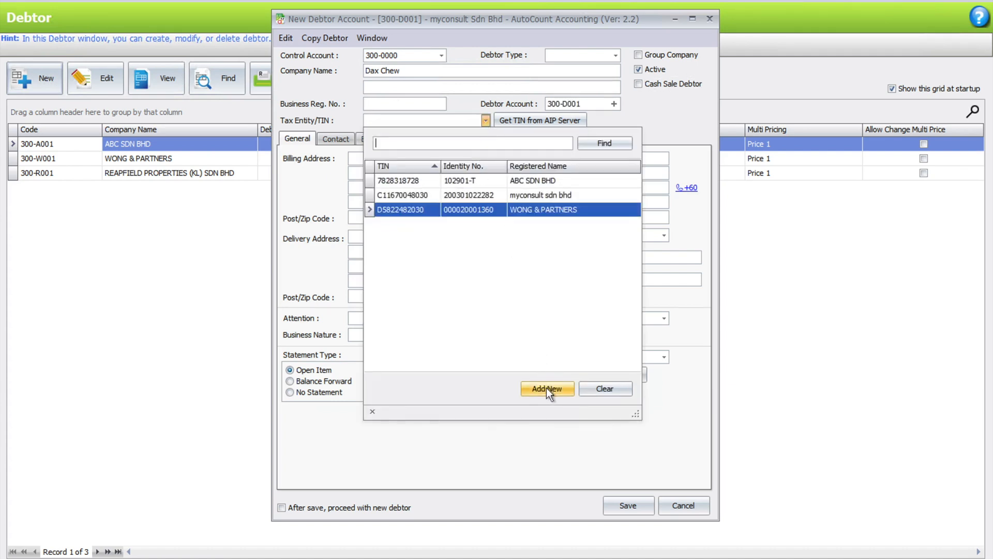
{"action": "left_click", "coordinate": [546, 388]}
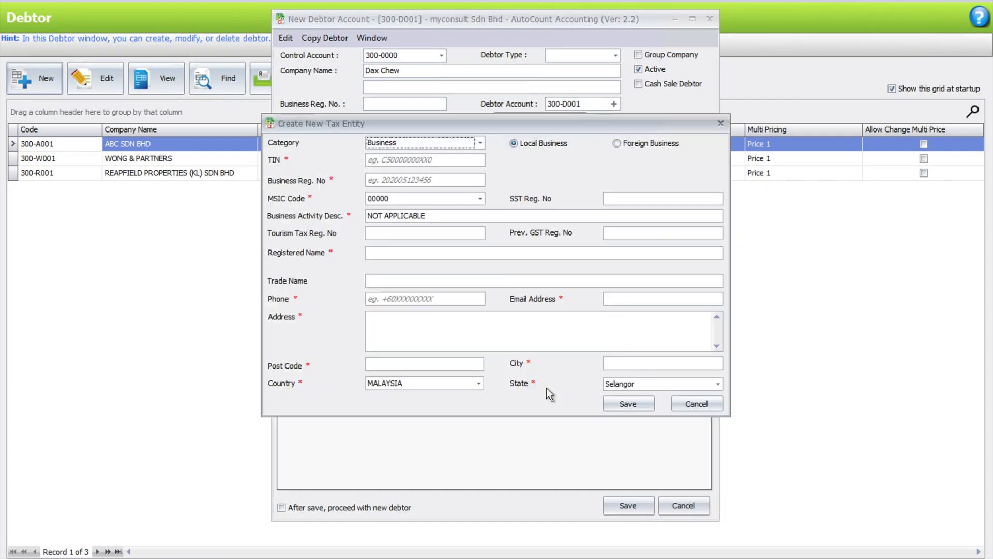
{"action": "mouse_move", "coordinate": [357, 146]}
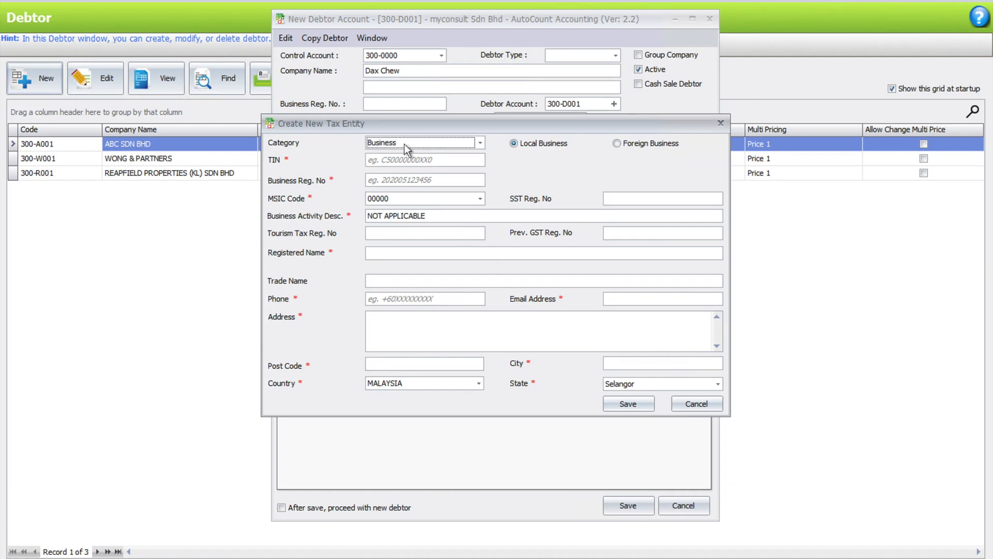
{"action": "left_click", "coordinate": [479, 142]}
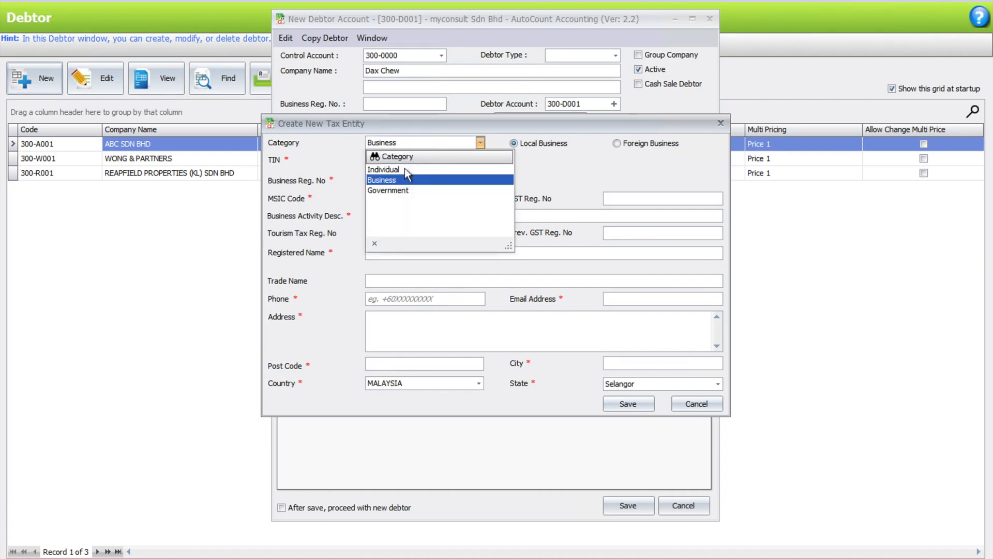
{"action": "left_click", "coordinate": [384, 169]}
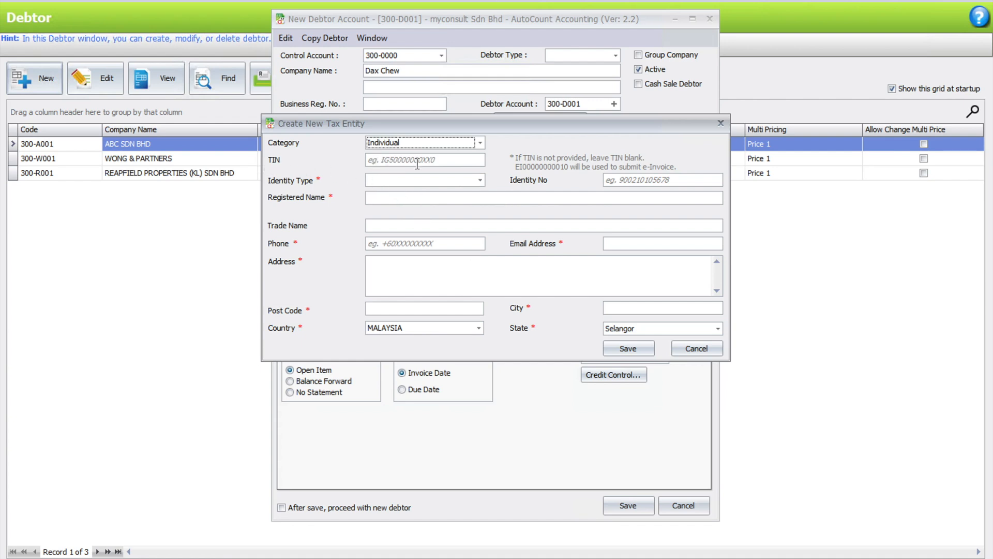
{"action": "mouse_move", "coordinate": [521, 162]}
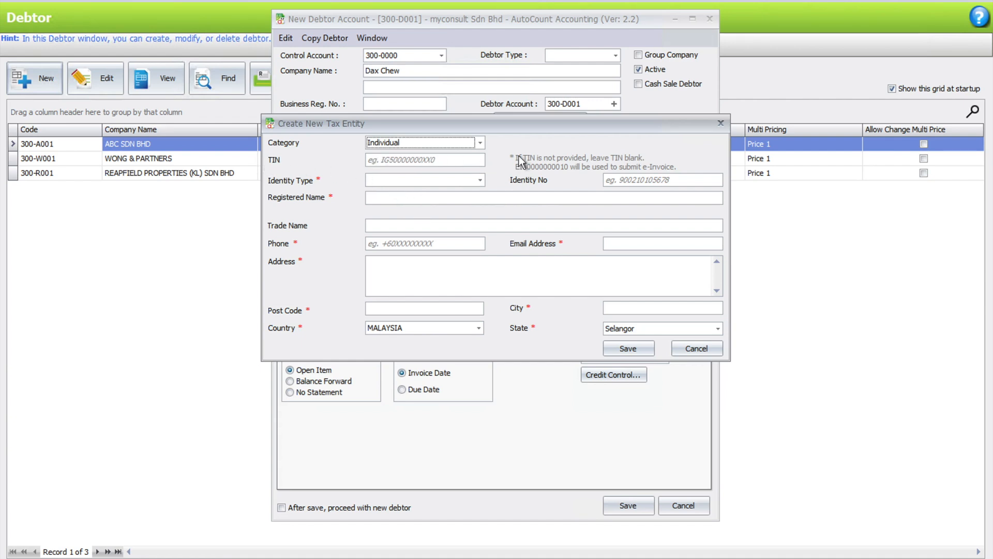
{"action": "mouse_move", "coordinate": [535, 165]}
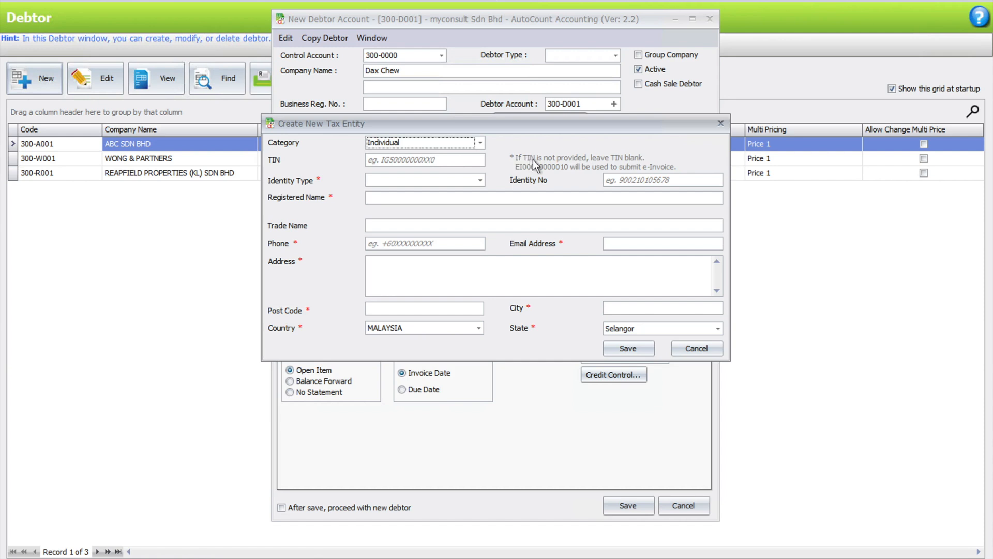
{"action": "mouse_move", "coordinate": [627, 169]}
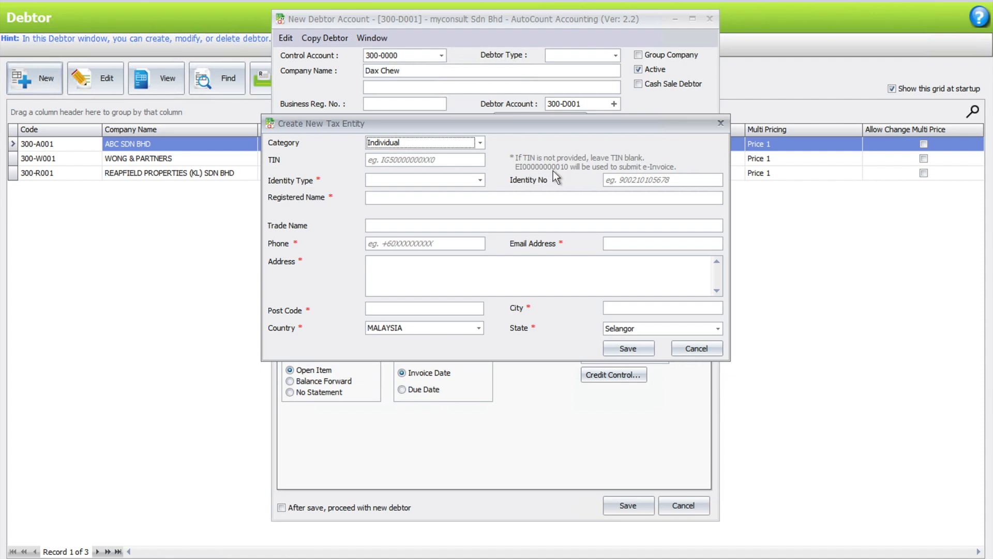
{"action": "mouse_move", "coordinate": [350, 215]}
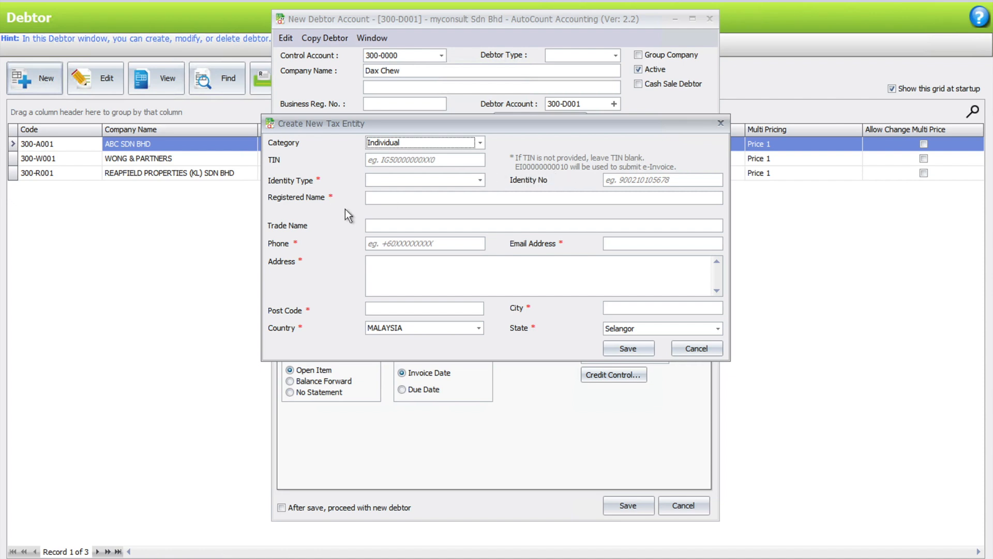
{"action": "left_click", "coordinate": [479, 180]}
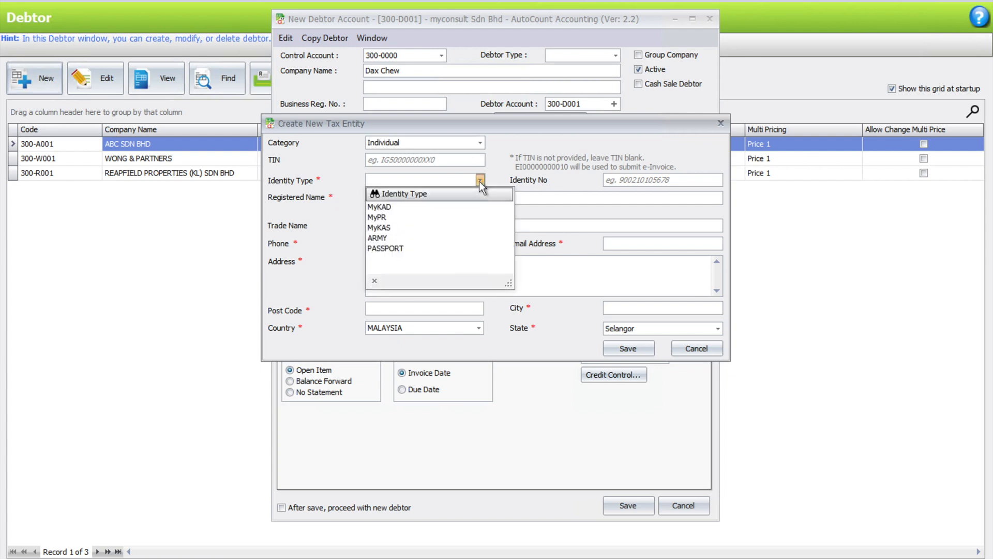
{"action": "mouse_move", "coordinate": [465, 214]}
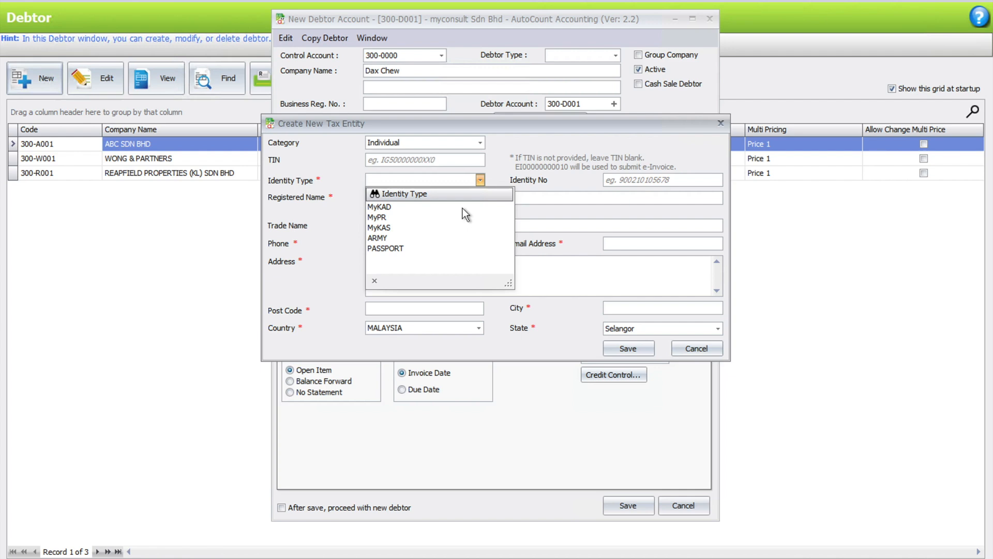
{"action": "left_click", "coordinate": [379, 207]}
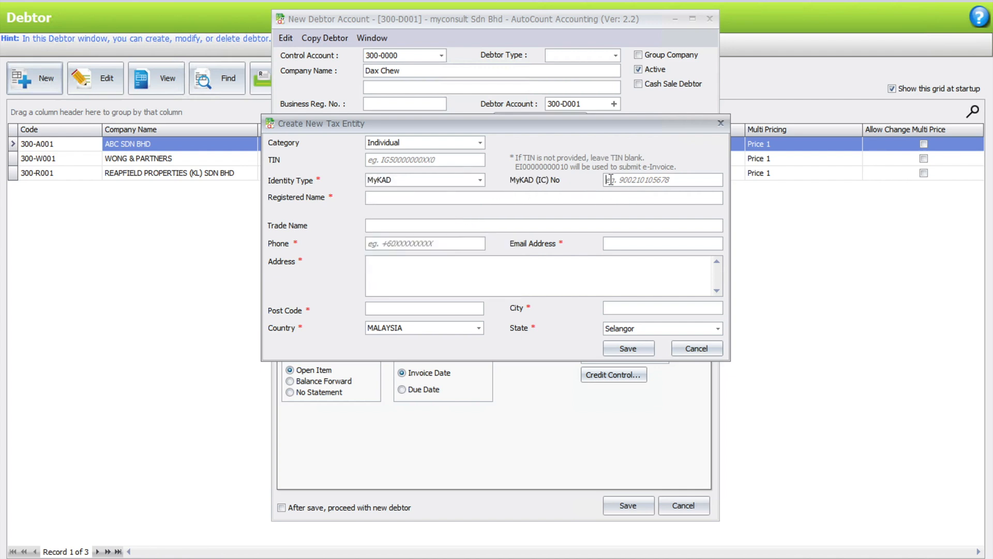
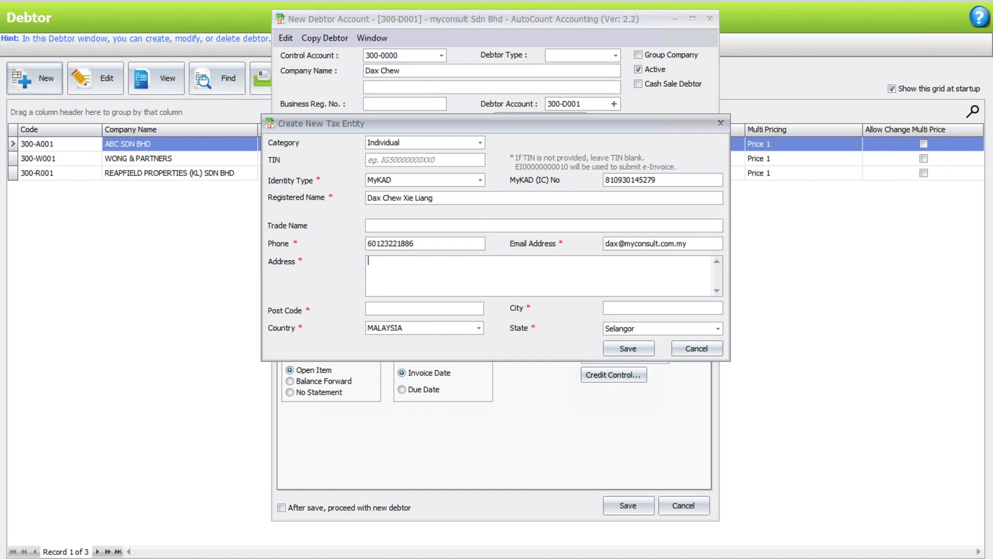
Enter the registered name, phone, email, address, post code 47400 and city PJ.
{"action": "type", "text": "no.22"}
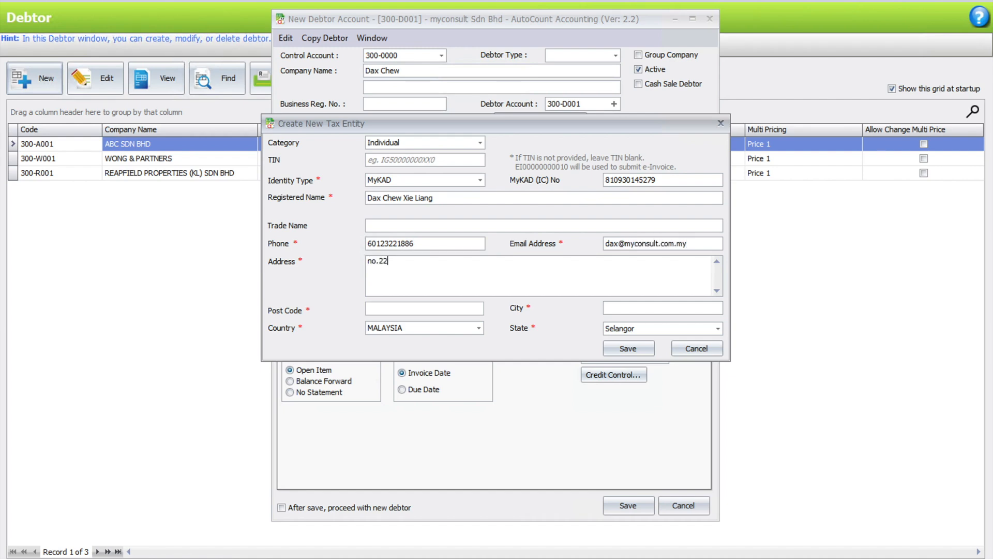
{"action": "type", "text": "47"}
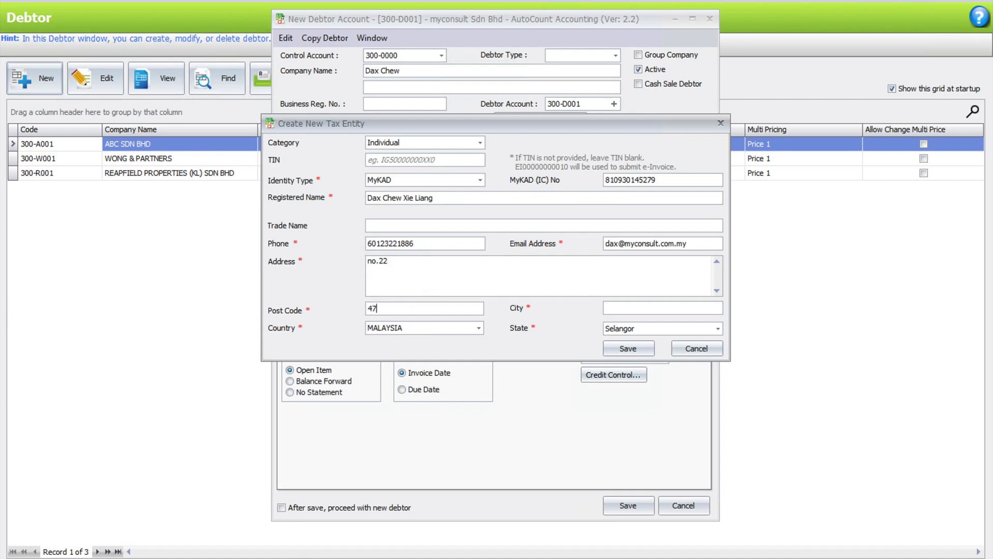
{"action": "type", "text": "PJ"}
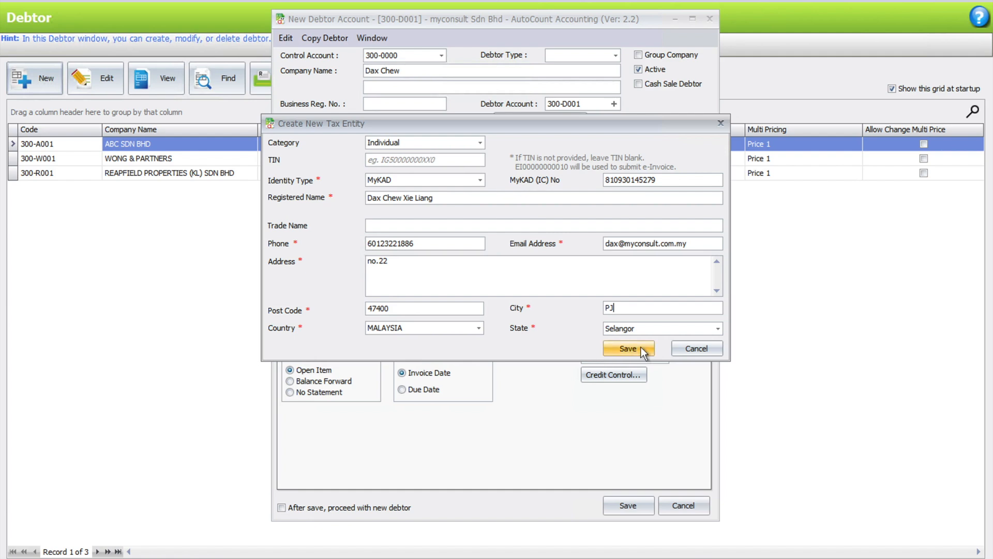
{"action": "left_click", "coordinate": [628, 349]}
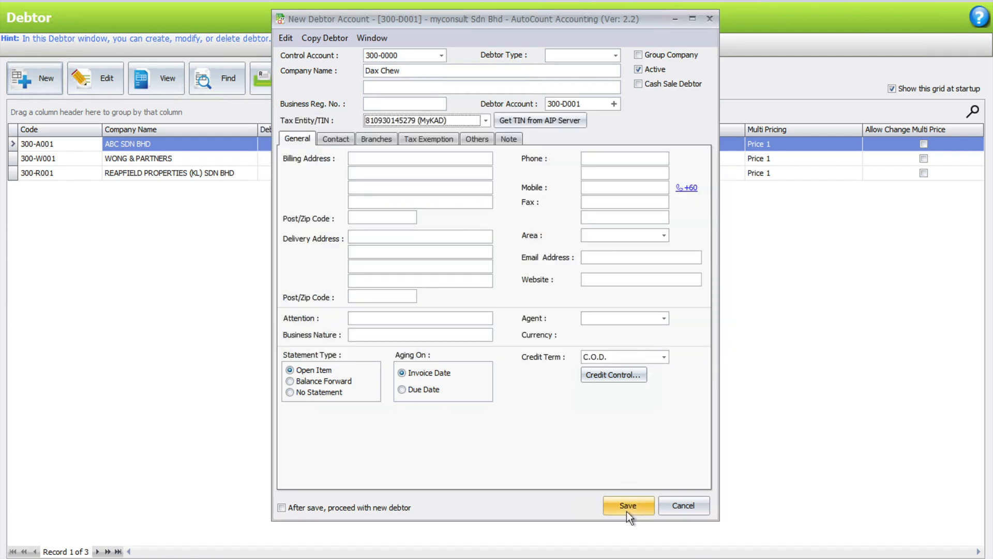
{"action": "left_click", "coordinate": [627, 505]}
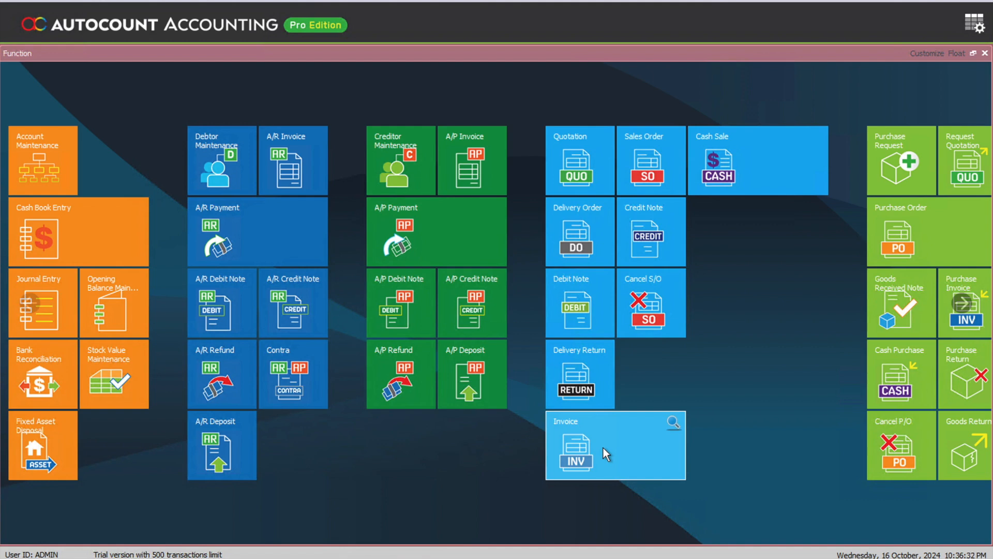
{"action": "left_click", "coordinate": [221, 160]}
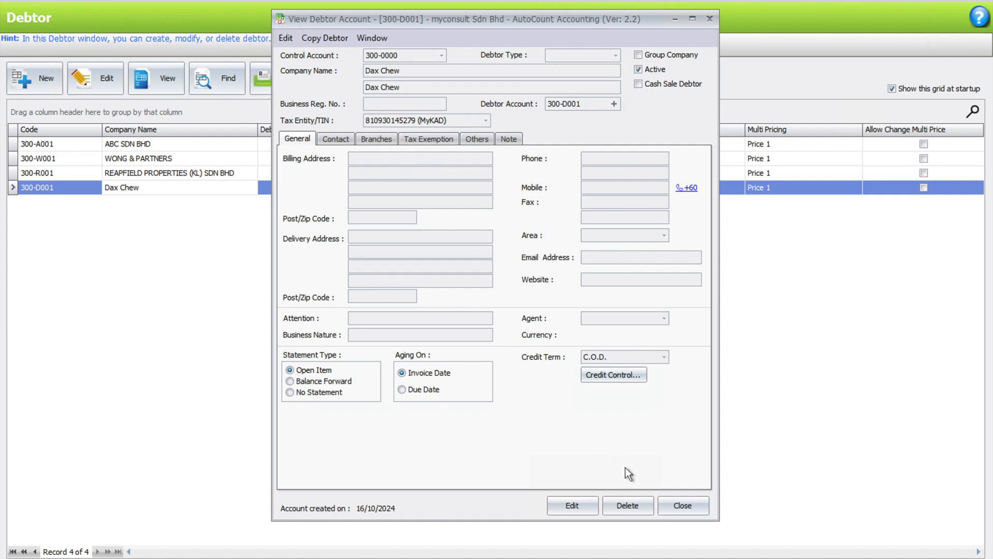
{"action": "left_click", "coordinate": [682, 506]}
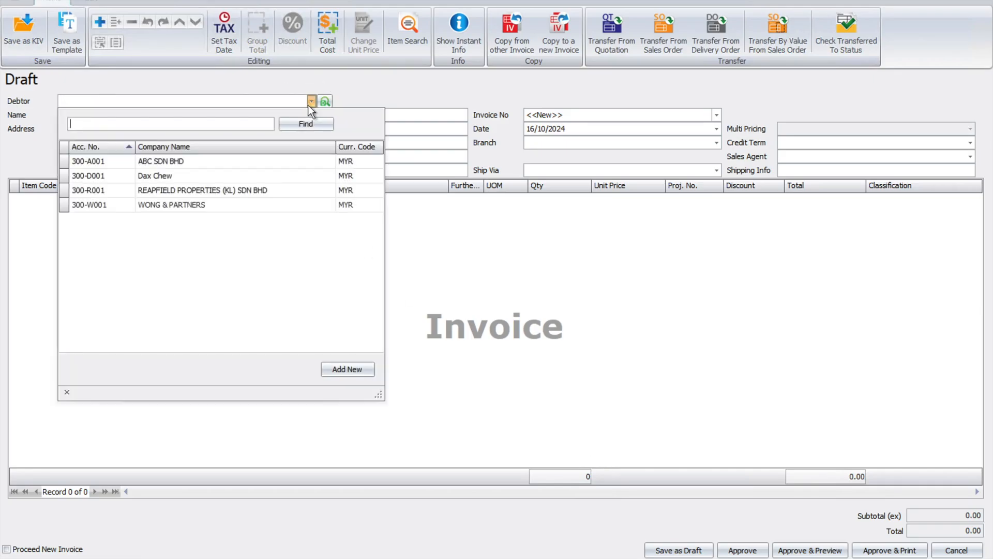
{"action": "type", "text": "dax"}
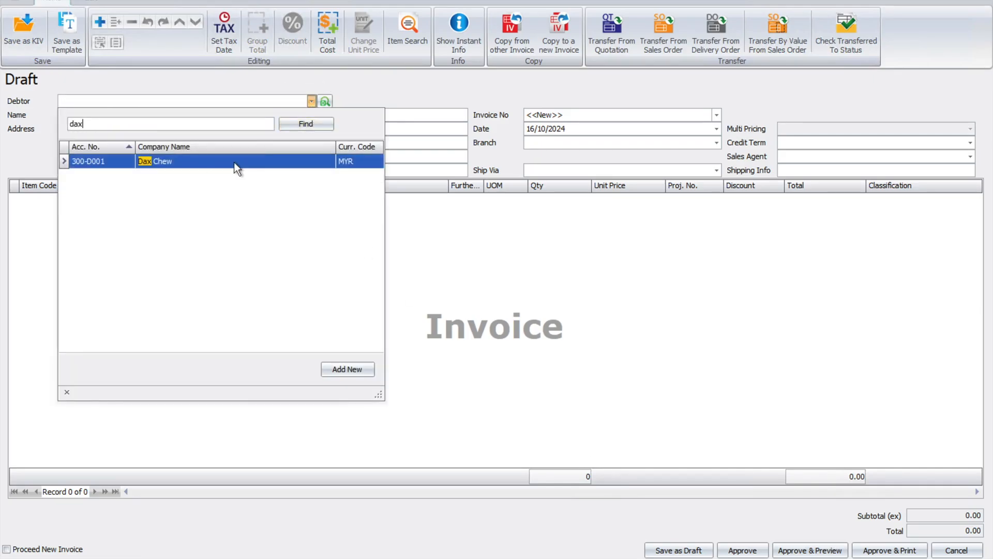
{"action": "double_click", "coordinate": [155, 160]}
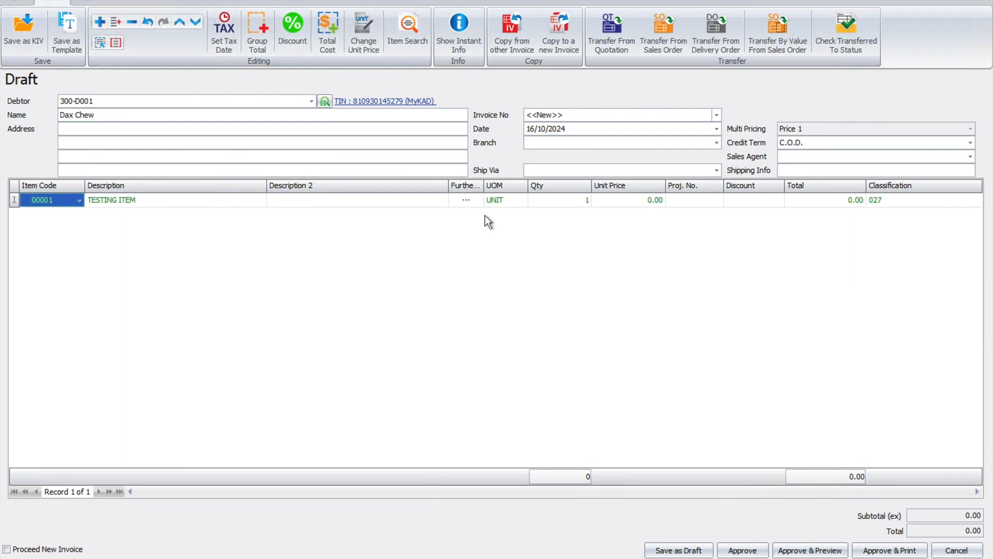
{"action": "type", "text": "111"}
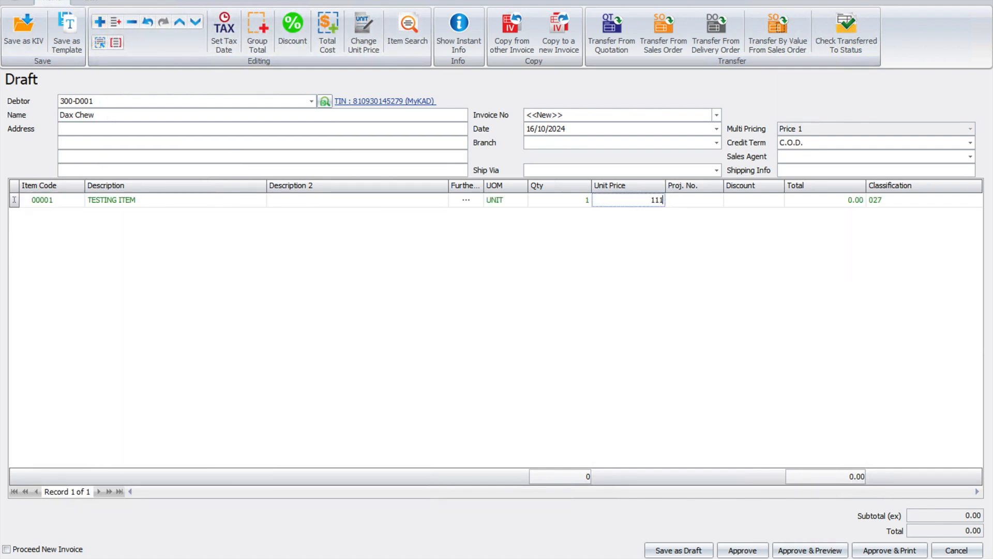
{"action": "key", "text": "Tab"}
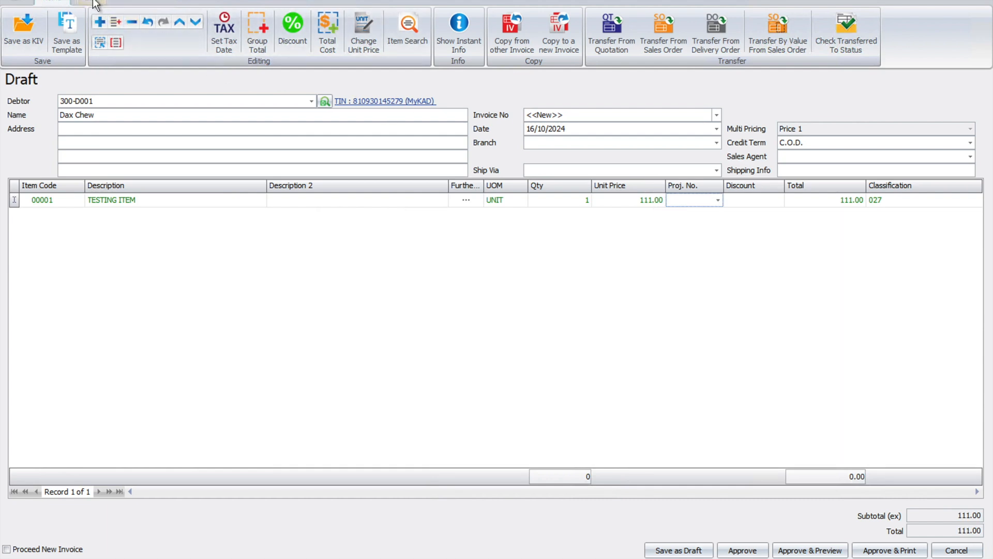
{"action": "left_click", "coordinate": [69, 2]}
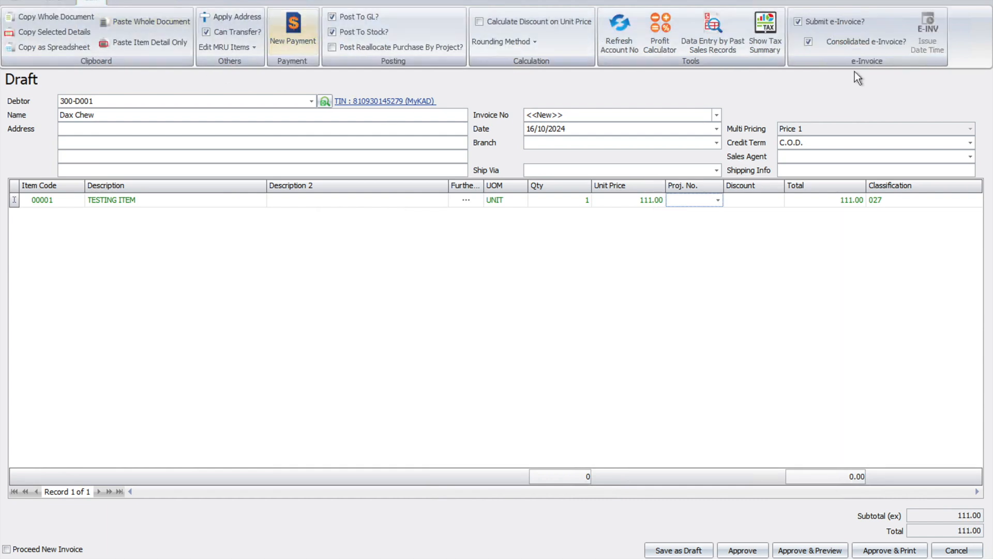
{"action": "mouse_move", "coordinate": [866, 42]}
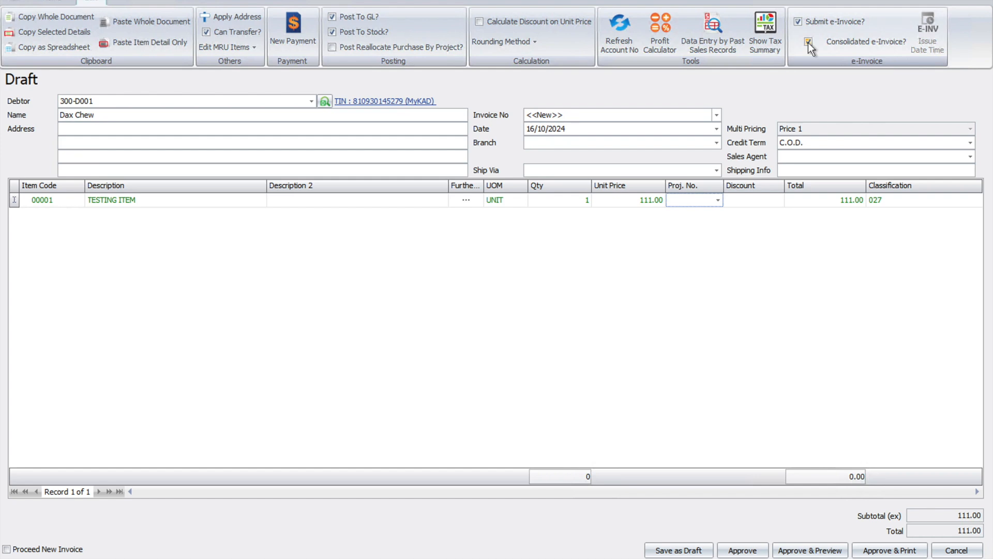
Untick Consolidated e-Invoice and approve invoice I-000025 for individual submission.
{"action": "left_click", "coordinate": [809, 41]}
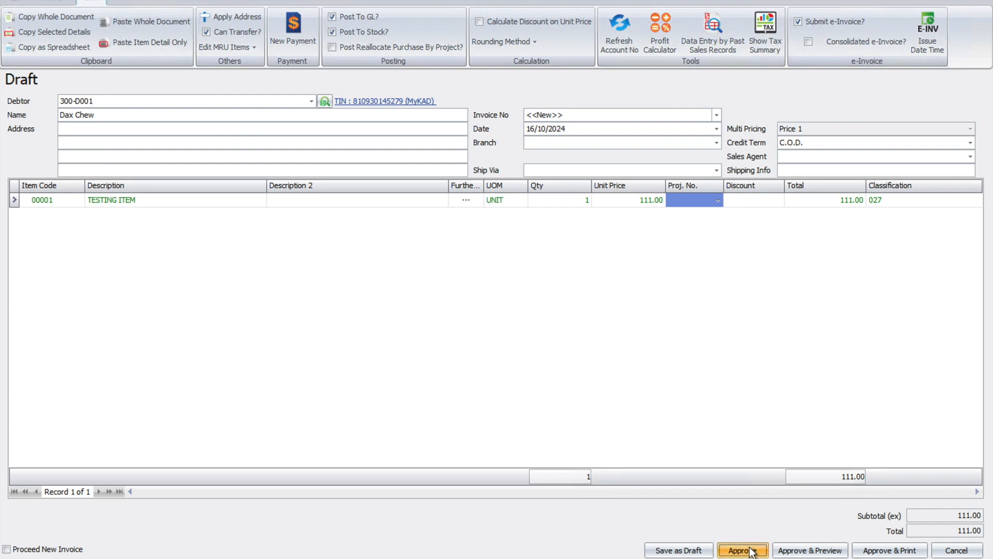
{"action": "left_click", "coordinate": [742, 550]}
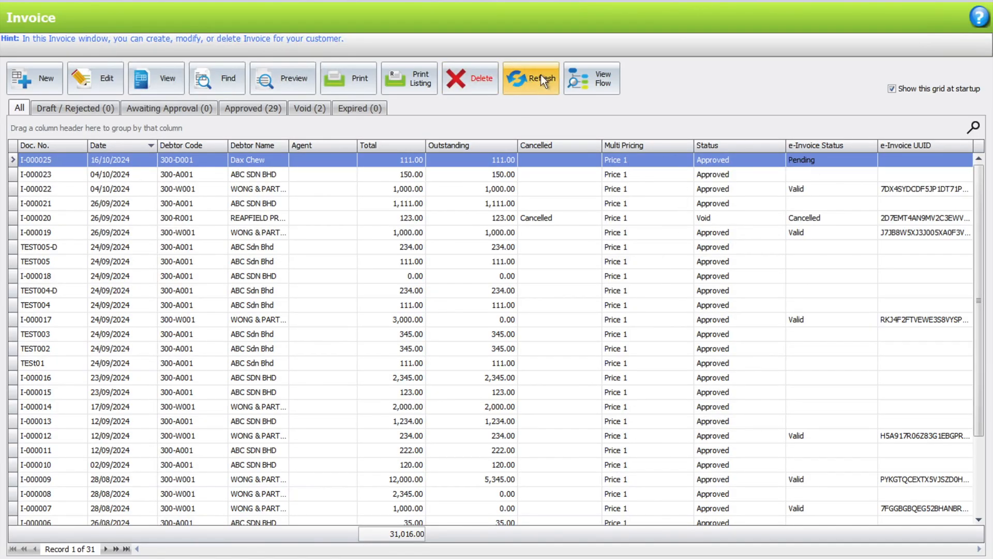
{"action": "left_click", "coordinate": [531, 79]}
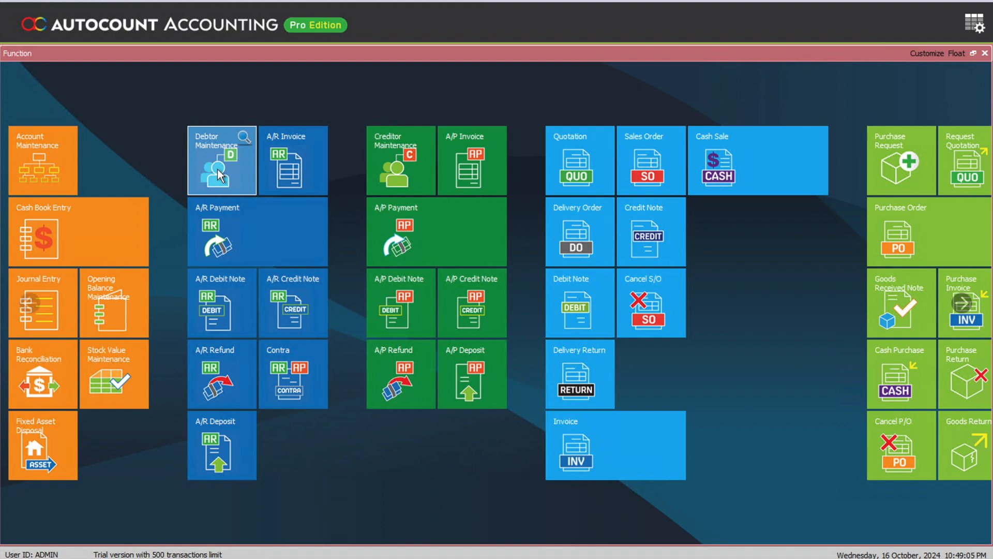
{"action": "mouse_move", "coordinate": [760, 298]}
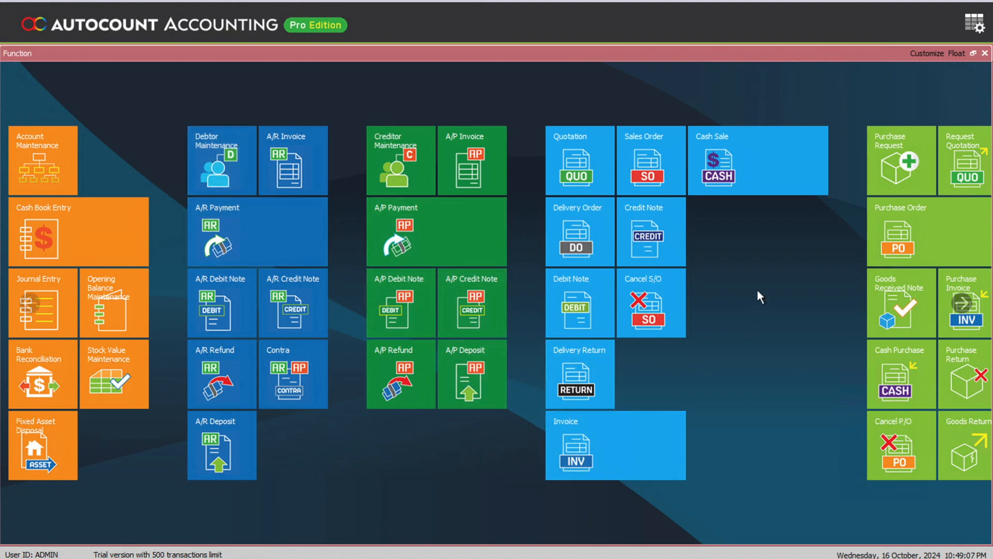
{"action": "mouse_move", "coordinate": [754, 158]}
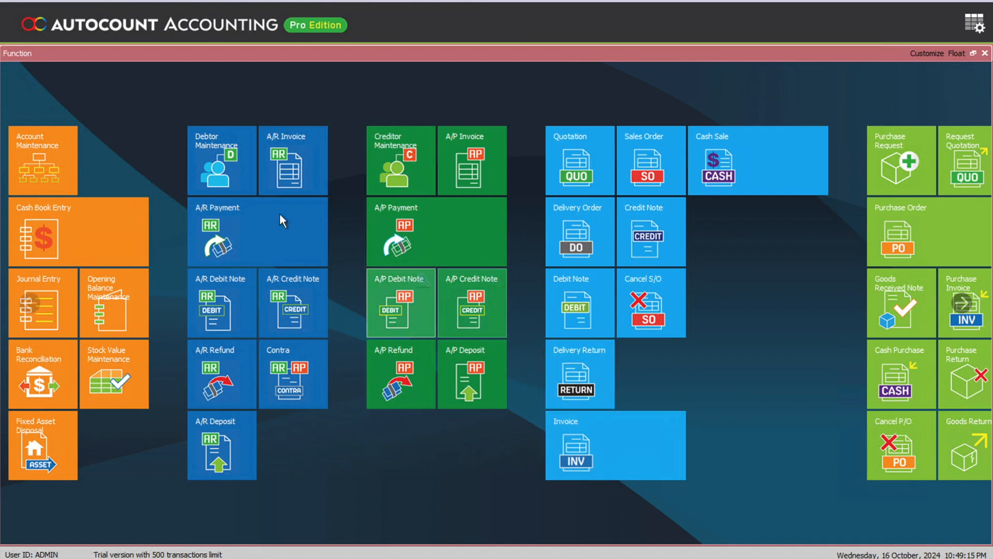
{"action": "mouse_move", "coordinate": [213, 169]}
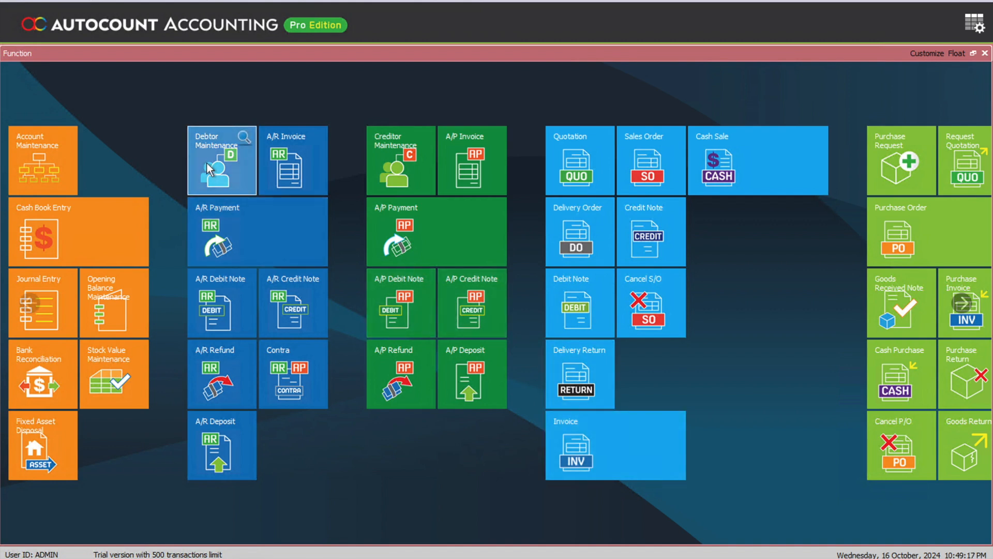
Open a blank debtor account form with control account 300-0000 and C.O.D. term.
{"action": "left_click", "coordinate": [221, 160]}
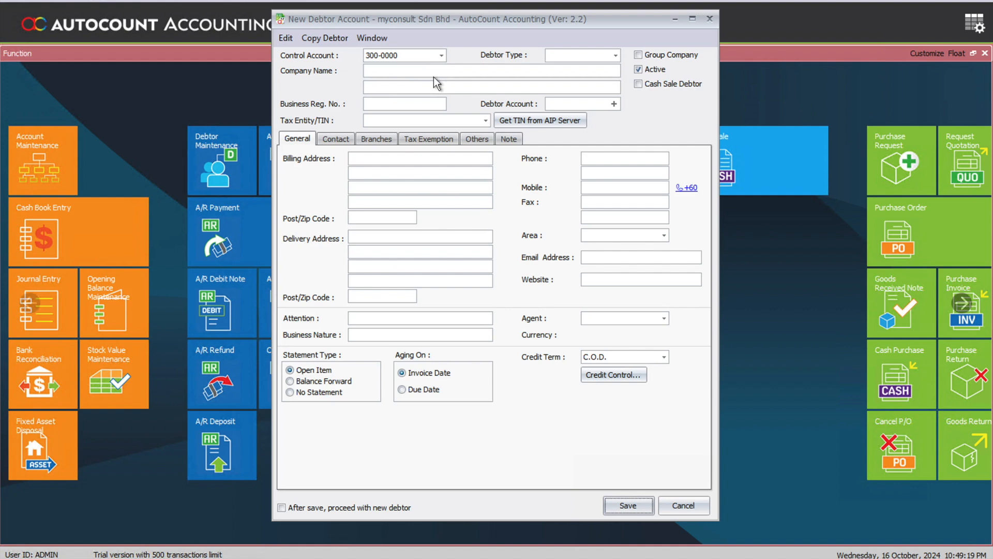
Save 'Cash Sales Customer' as a cash sale debtor, account 300-C001.
{"action": "type", "text": "Cash Sales Customer"}
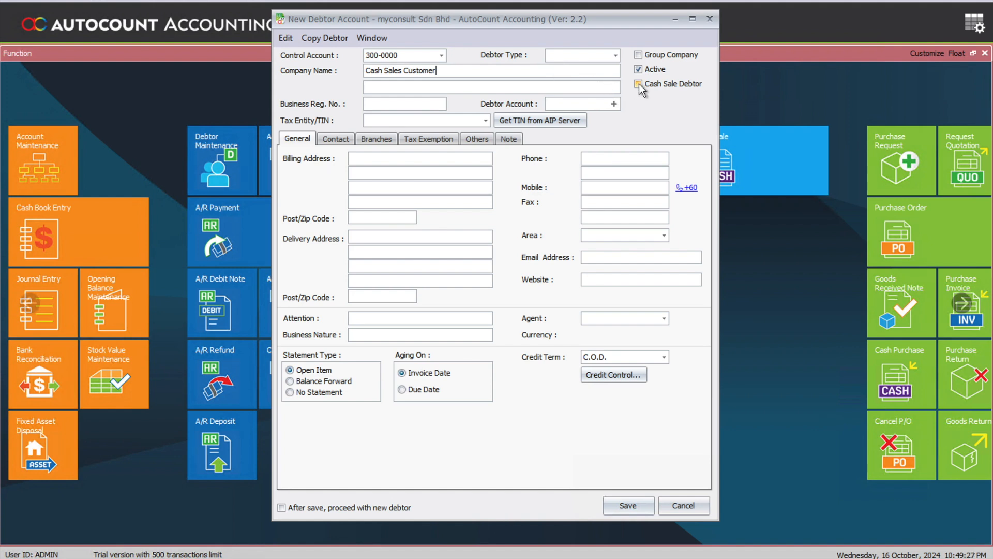
{"action": "left_click", "coordinate": [639, 82]}
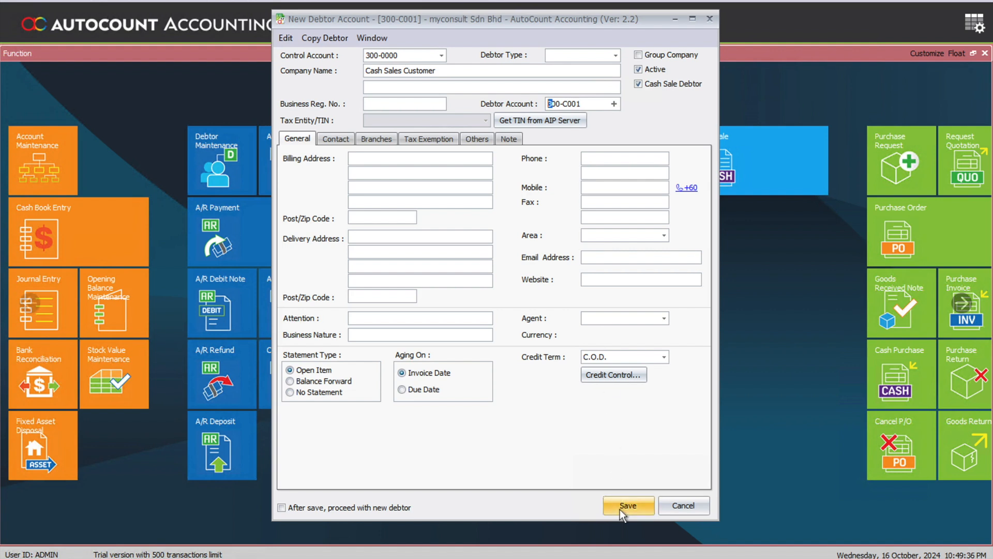
{"action": "left_click", "coordinate": [627, 506]}
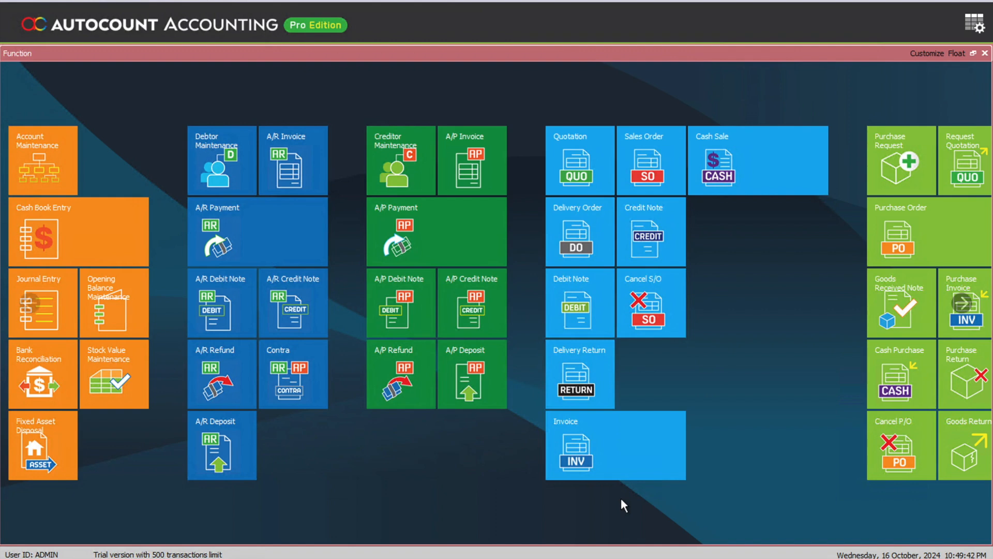
{"action": "mouse_move", "coordinate": [731, 183]}
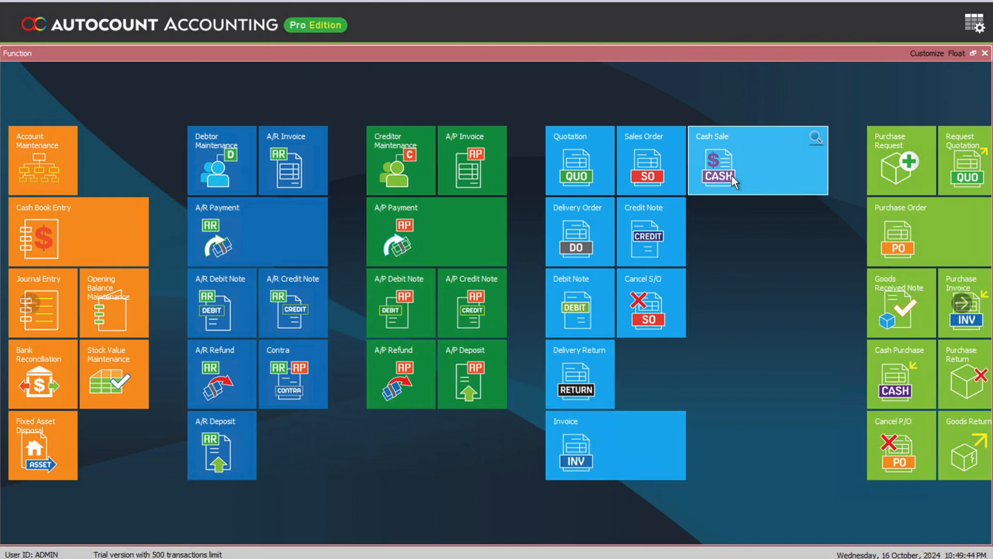
Start a new cash sale and bring up its debtor list to pick 300-C001.
{"action": "left_click", "coordinate": [756, 160]}
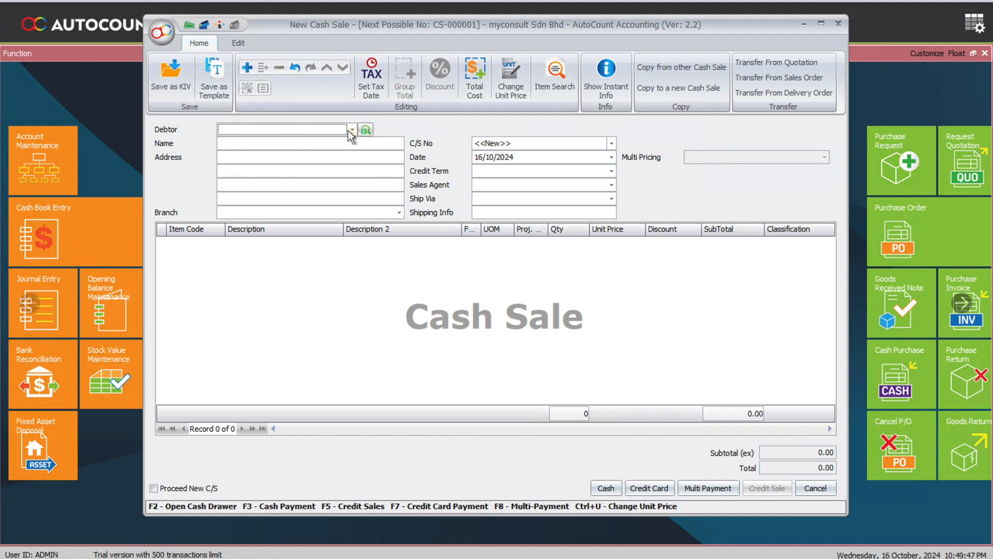
{"action": "left_click", "coordinate": [353, 130]}
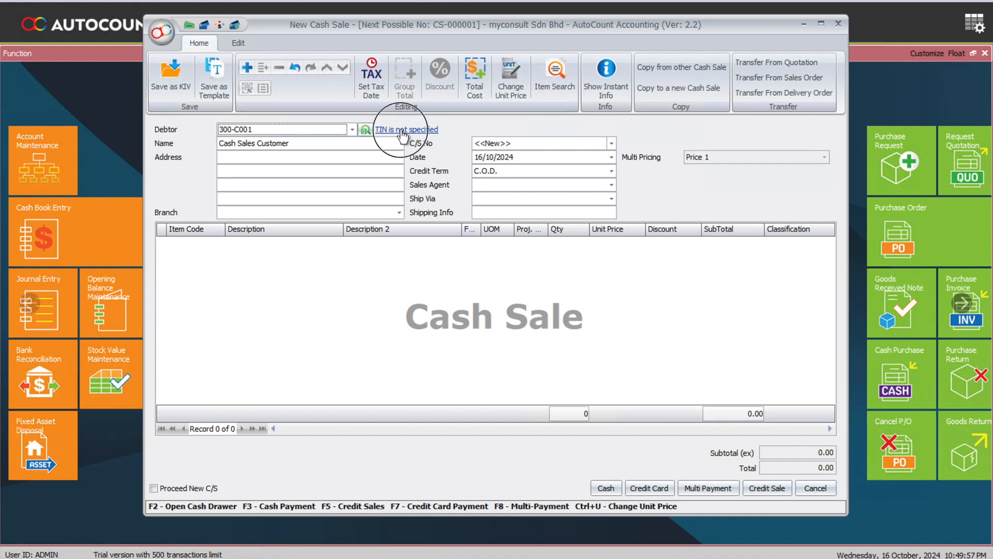
Assign the MyKAD tax entity as the walk-in customer's TIN on this cash sale.
{"action": "left_click", "coordinate": [406, 129]}
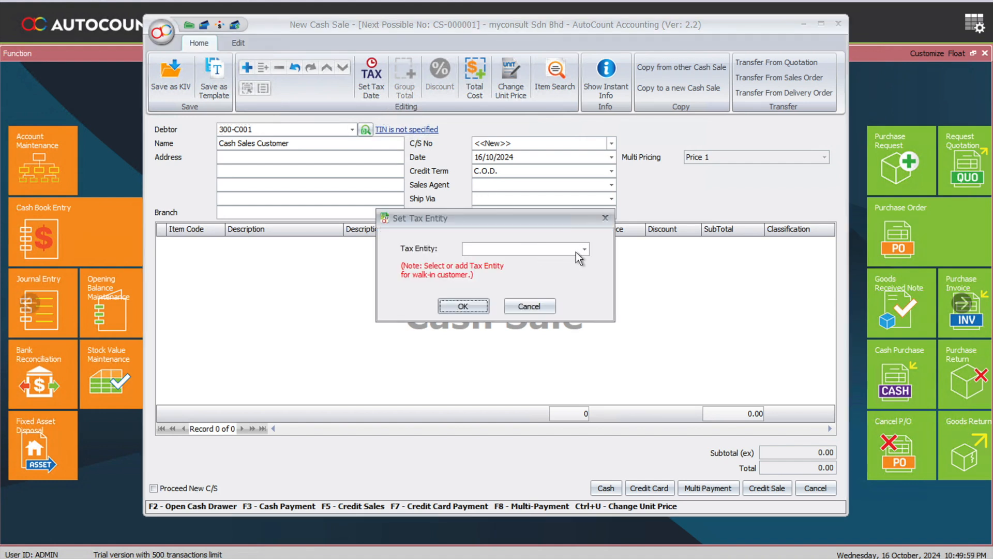
{"action": "left_click", "coordinate": [584, 249]}
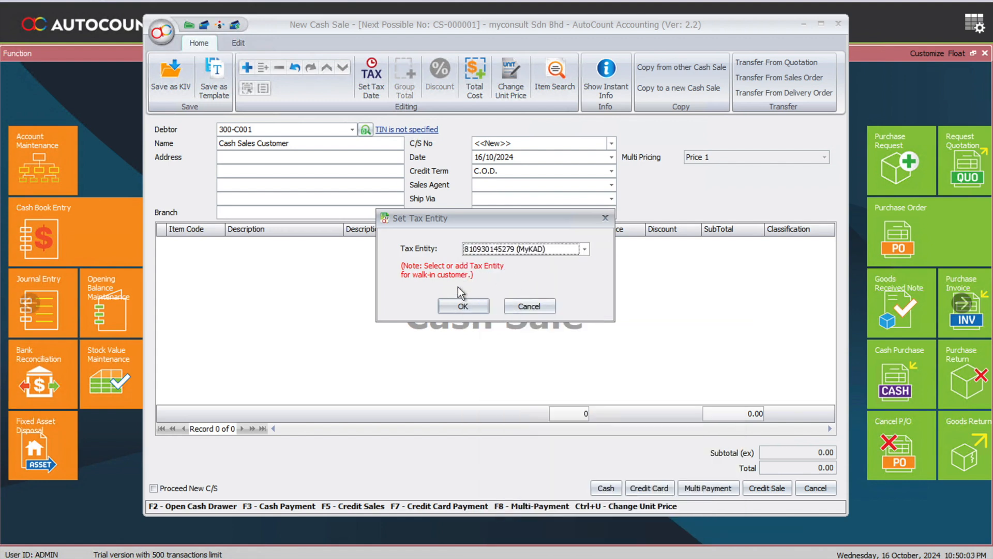
{"action": "left_click", "coordinate": [462, 306]}
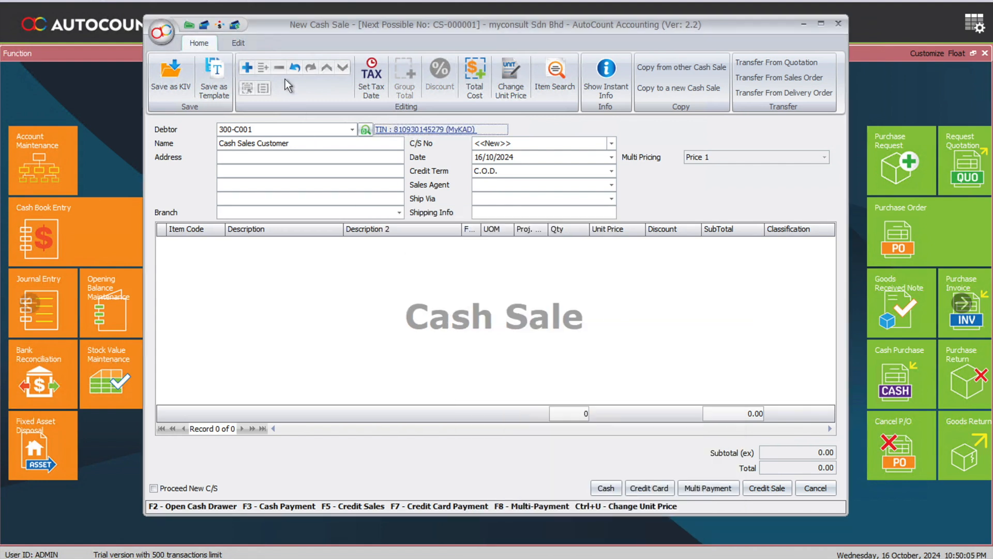
Add a TESTING ITEM line at 23.00, take 25.00 cash (2.00 change), and save.
{"action": "left_click", "coordinate": [248, 67]}
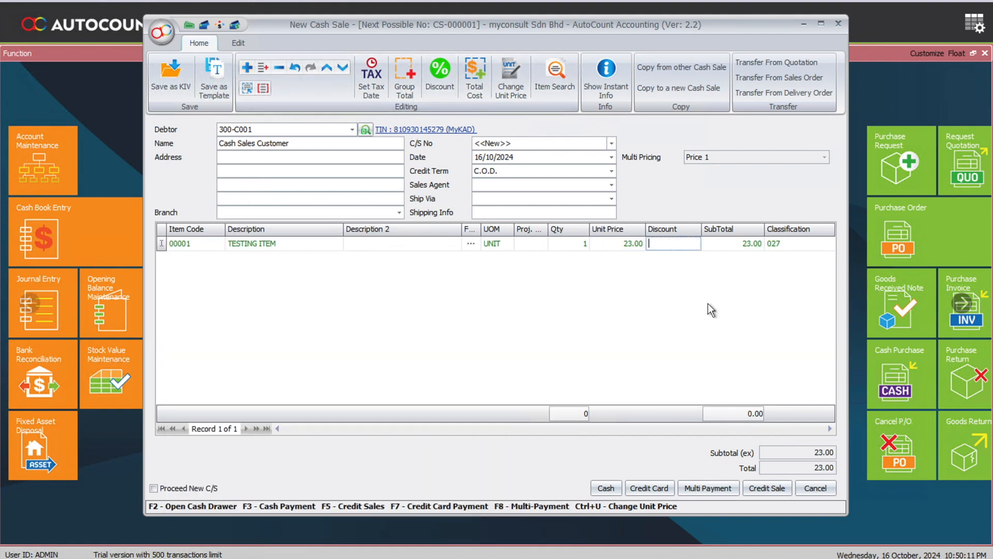
{"action": "left_click", "coordinate": [605, 488]}
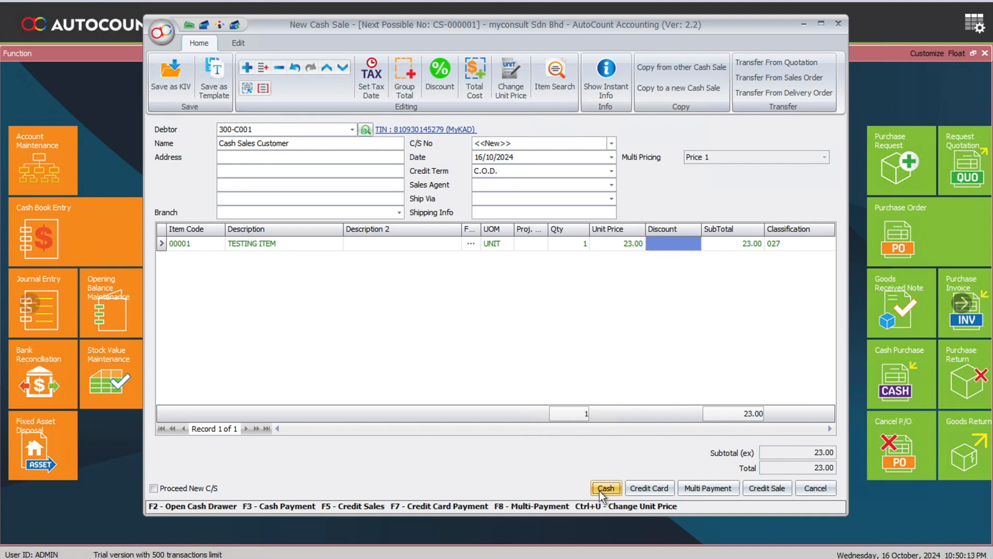
{"action": "left_click", "coordinate": [605, 487]}
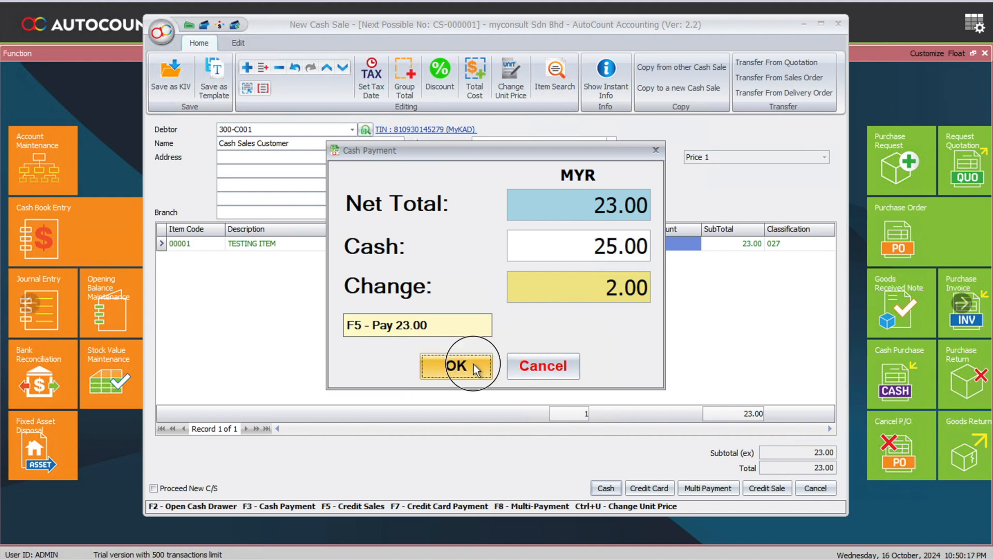
{"action": "left_click", "coordinate": [455, 366]}
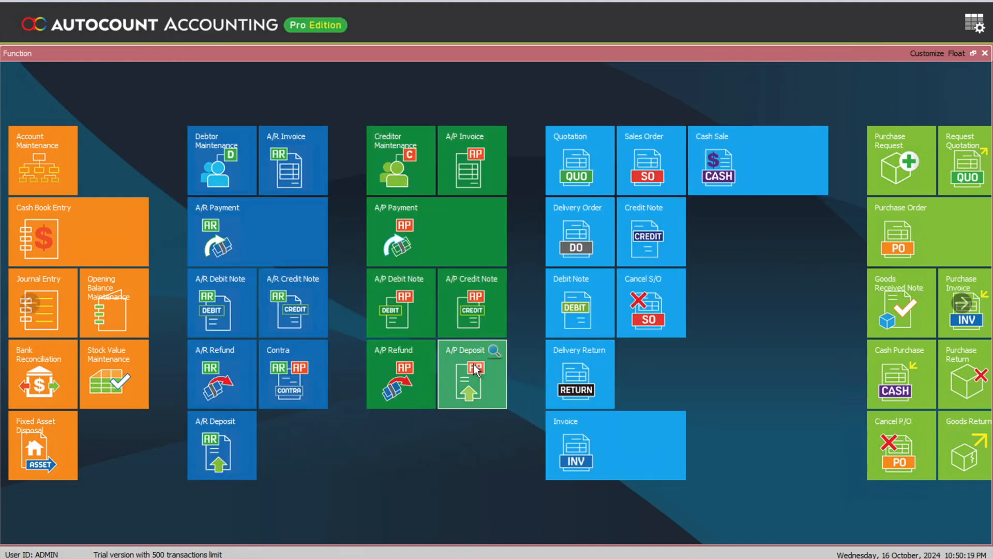